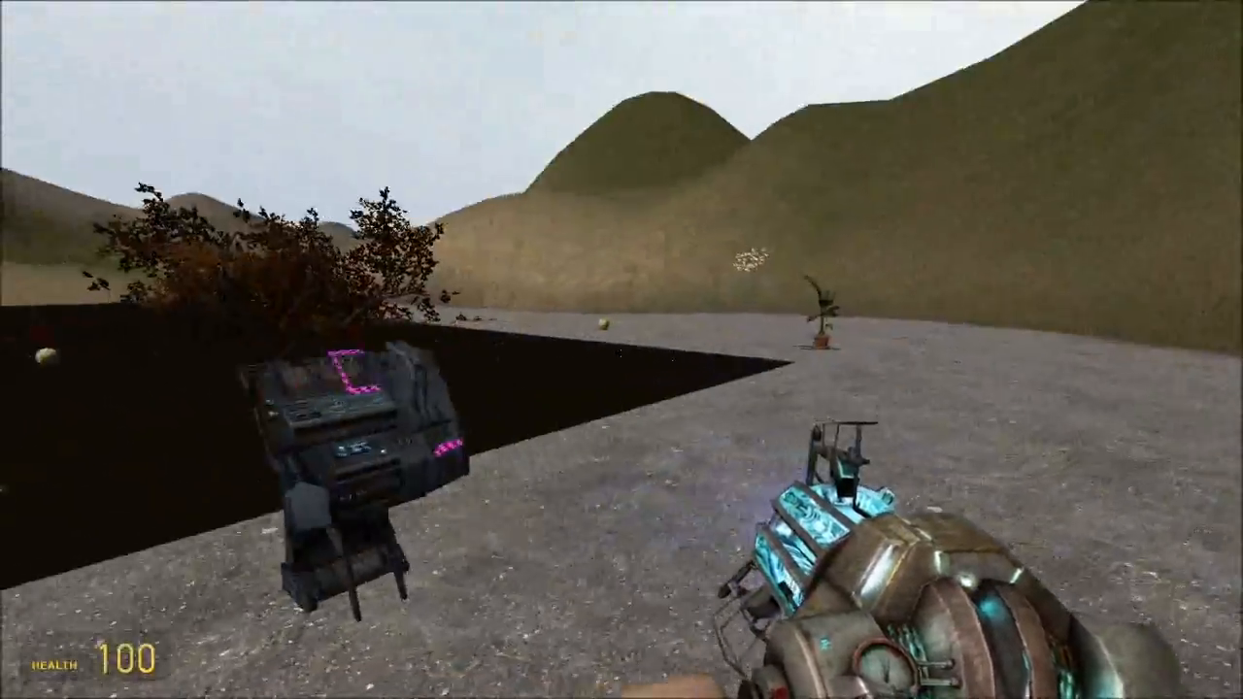
# - Grab the small potted plant with the physics gun and bring up the props spawn menu
pyautogui.click(622, 349)
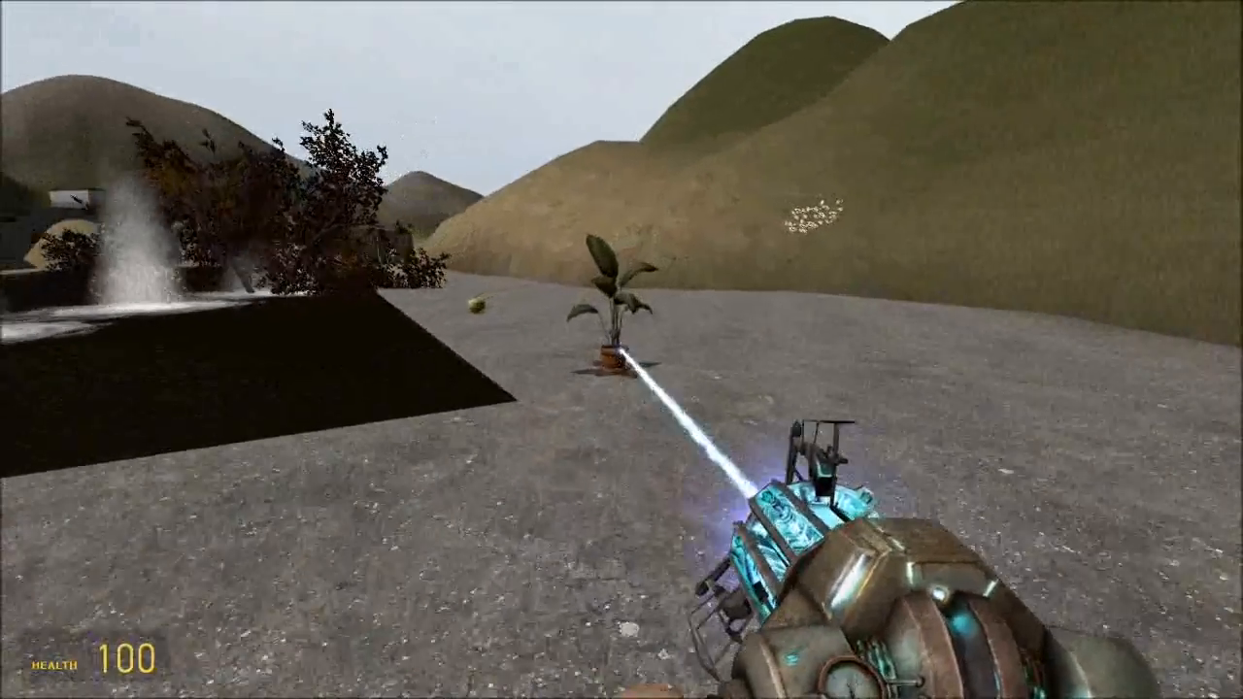
pyautogui.press('q')
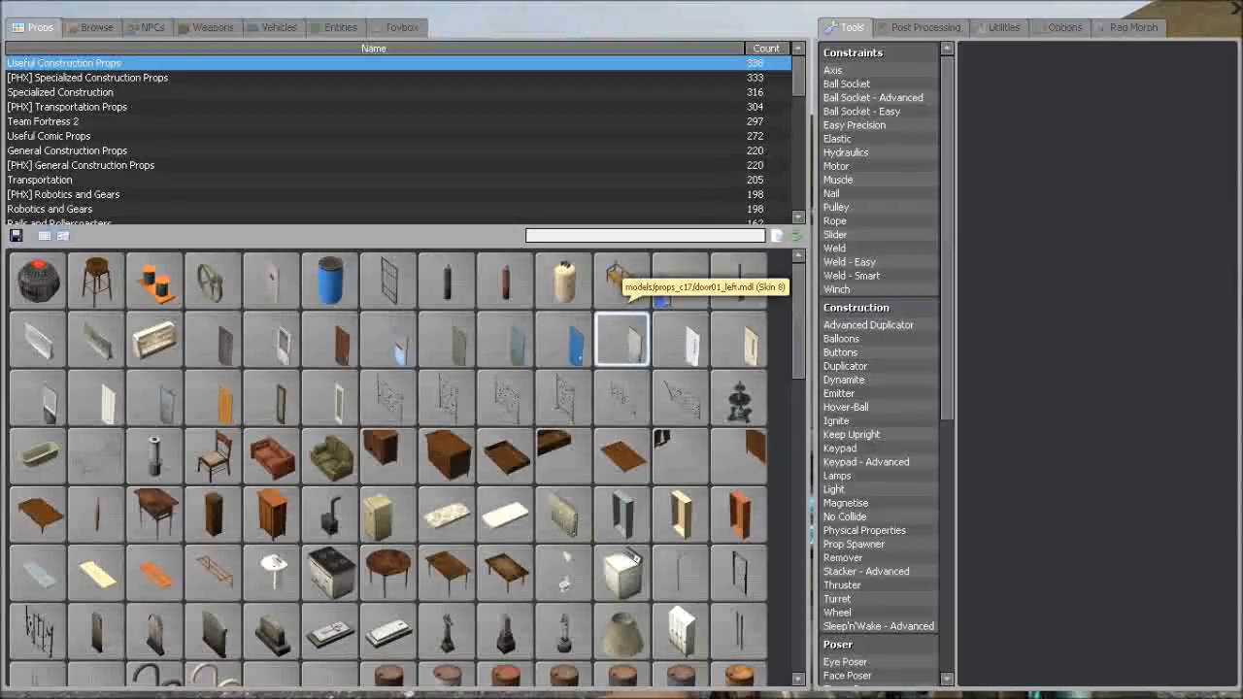